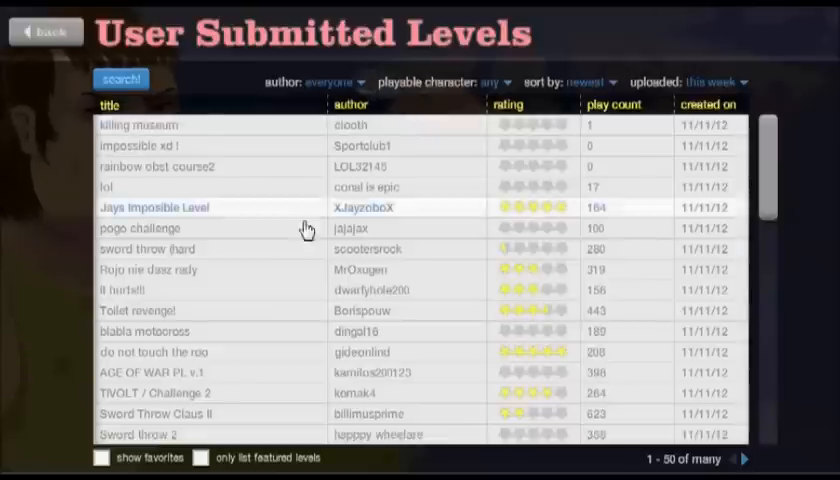
# - Select the it hurts!! level in User Submitted Levels and start playing it
pyautogui.click(124, 290)
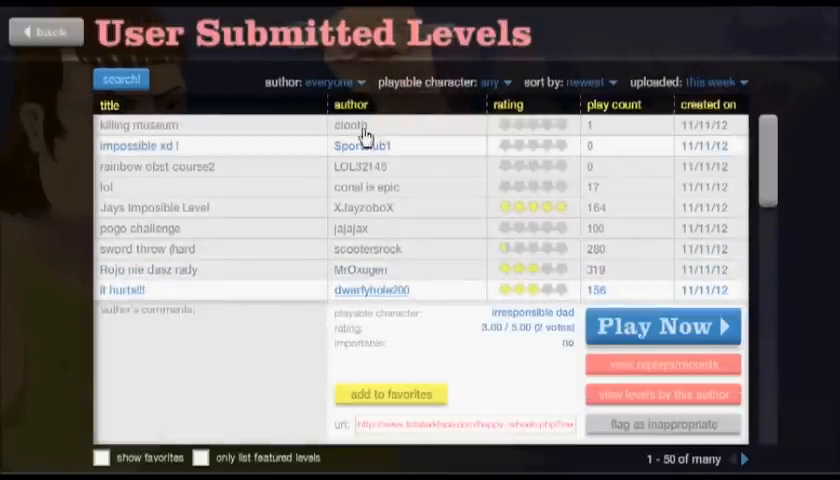
pyautogui.scroll(-3)
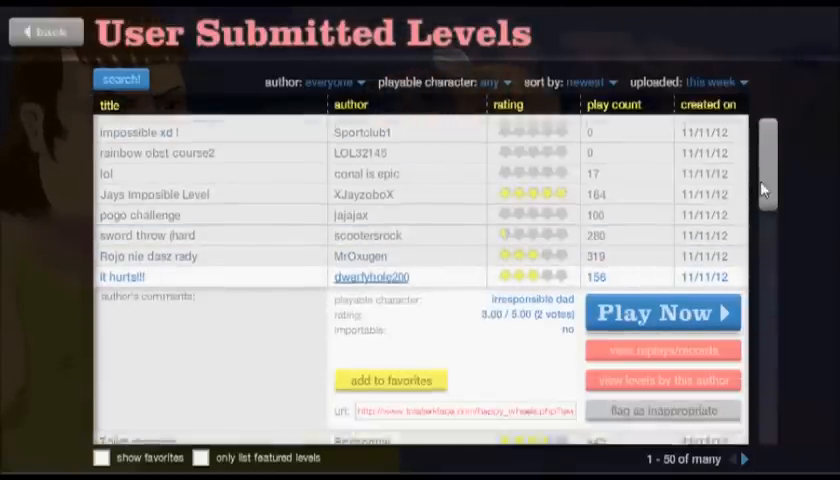
pyautogui.click(664, 312)
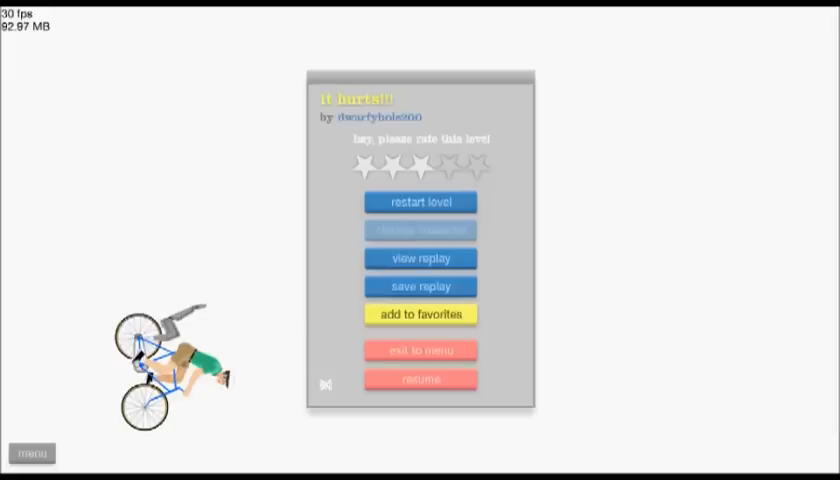
# - Exit to the levels list, try escape de box and dismiss its loading-error dialog
pyautogui.click(420, 350)
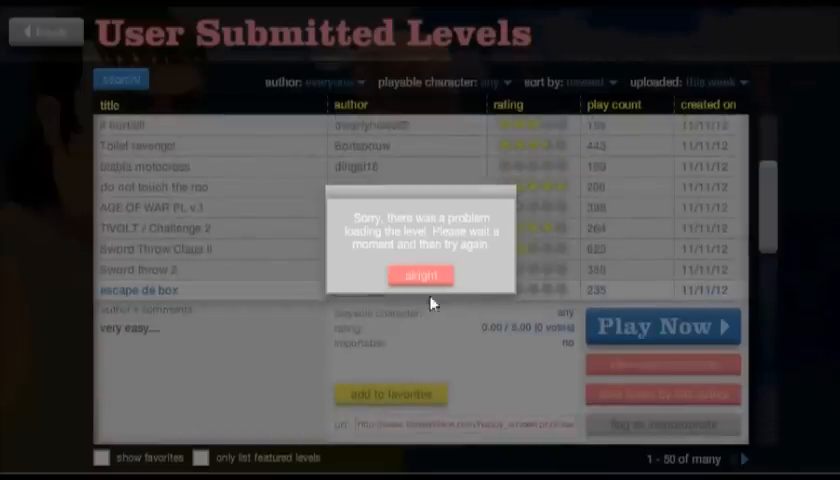
pyautogui.click(420, 274)
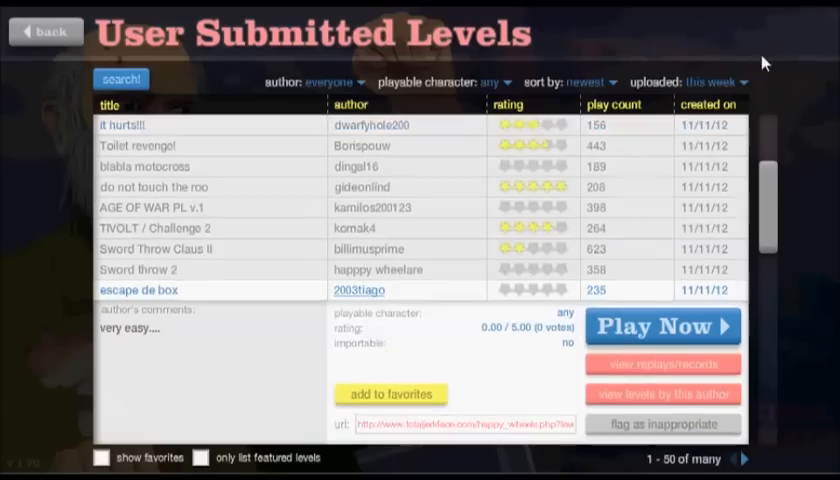
# - Browse down the list, peek at you wont win this, back out and continue to SPIKE FALL!!
pyautogui.scroll(-3)
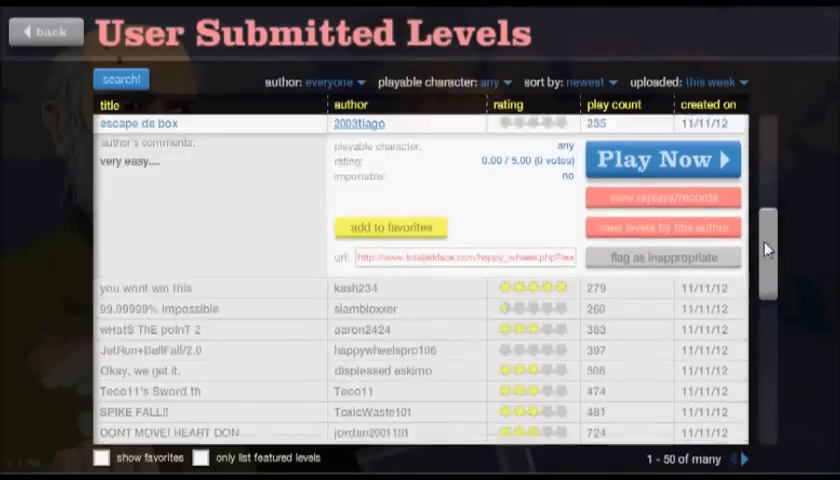
pyautogui.scroll(-3)
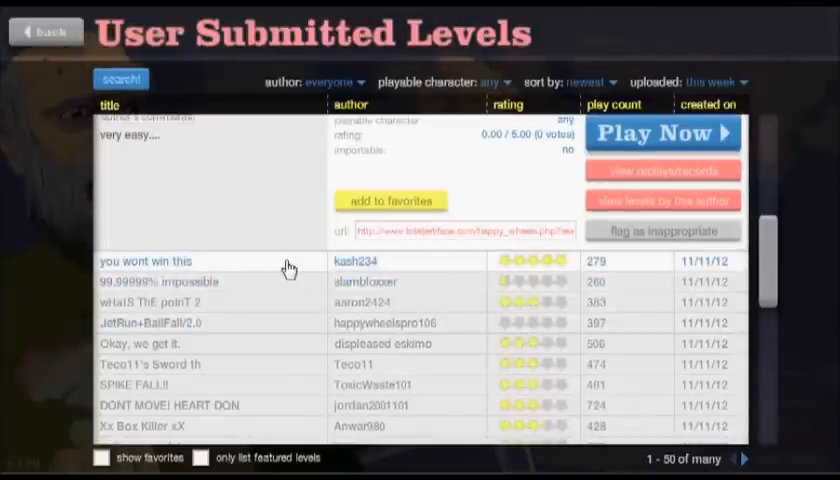
pyautogui.click(662, 132)
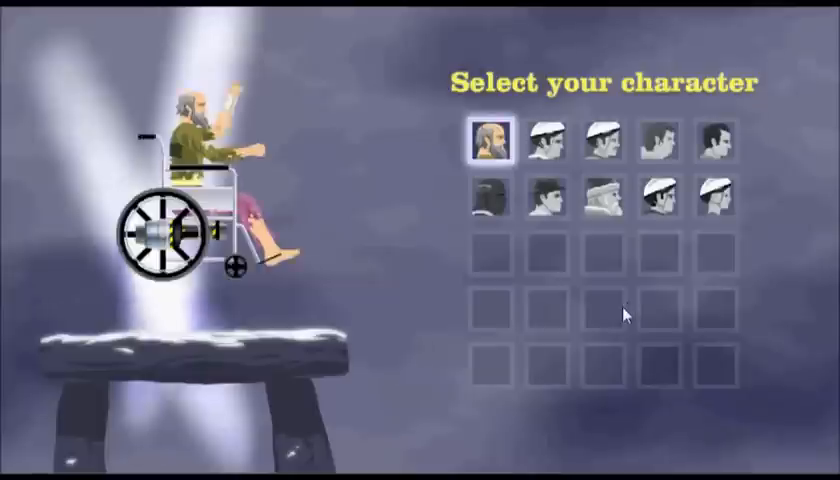
pyautogui.click(488, 142)
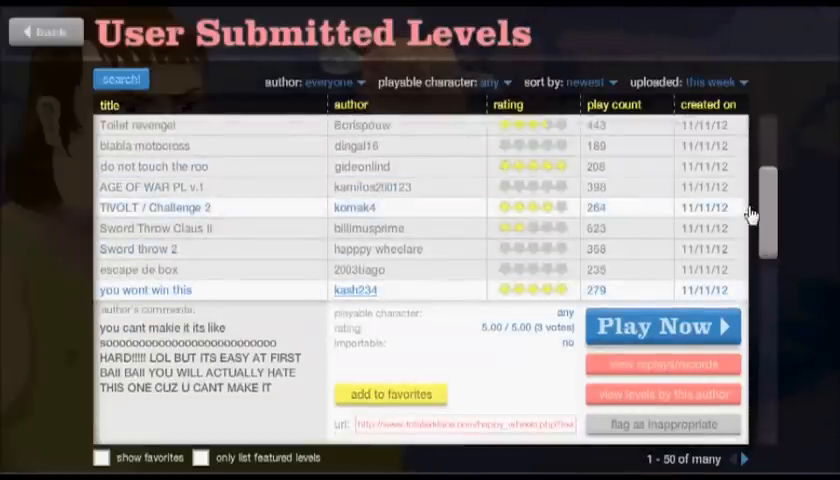
pyautogui.moveTo(764, 228)
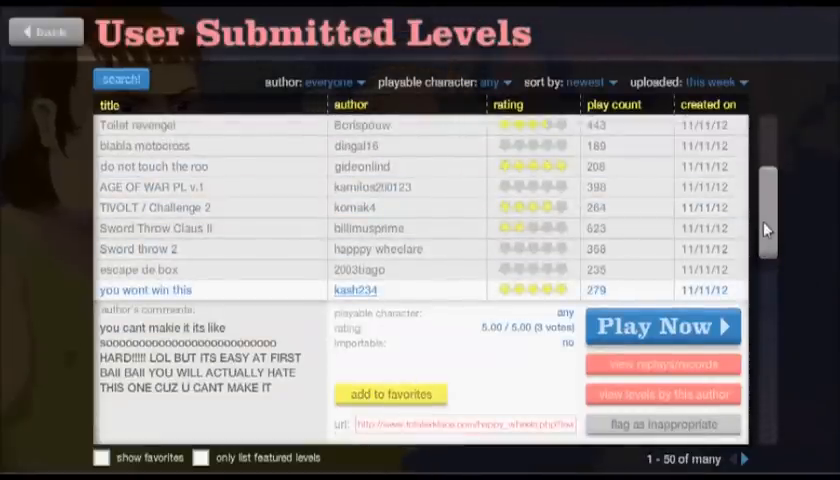
pyautogui.scroll(-3)
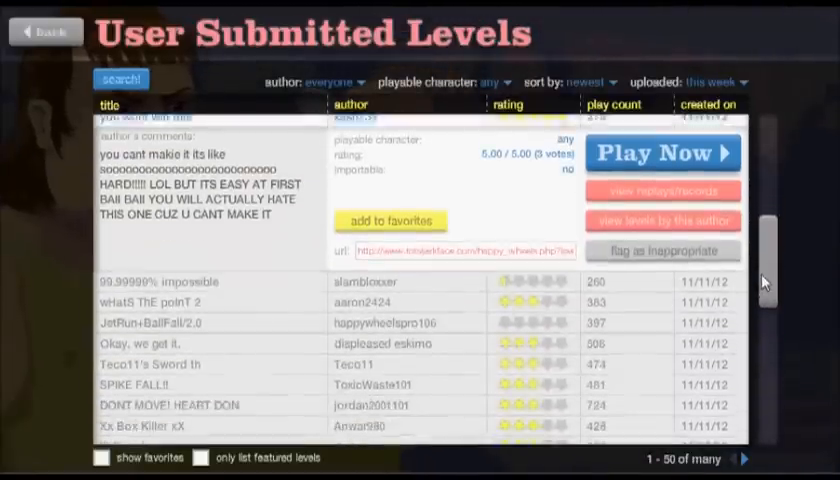
pyautogui.scroll(-3)
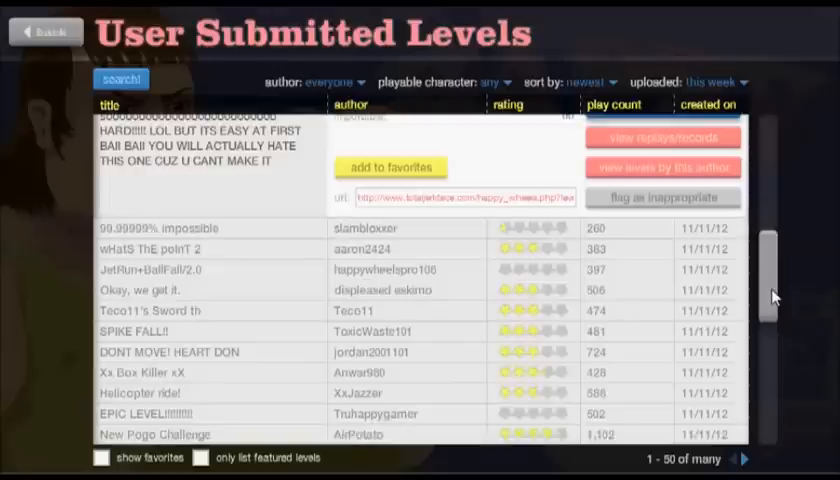
pyautogui.moveTo(264, 338)
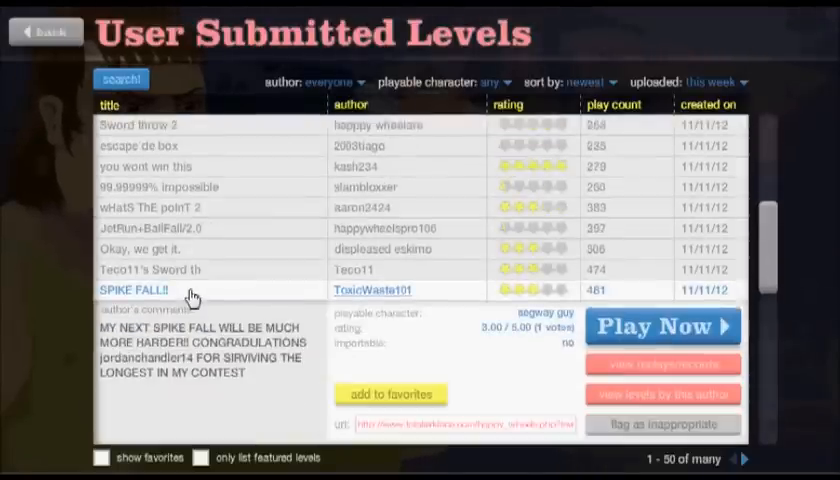
# - Play SPIKE FALL!! by ToxicWaste101 and exit back to the user levels list
pyautogui.click(662, 326)
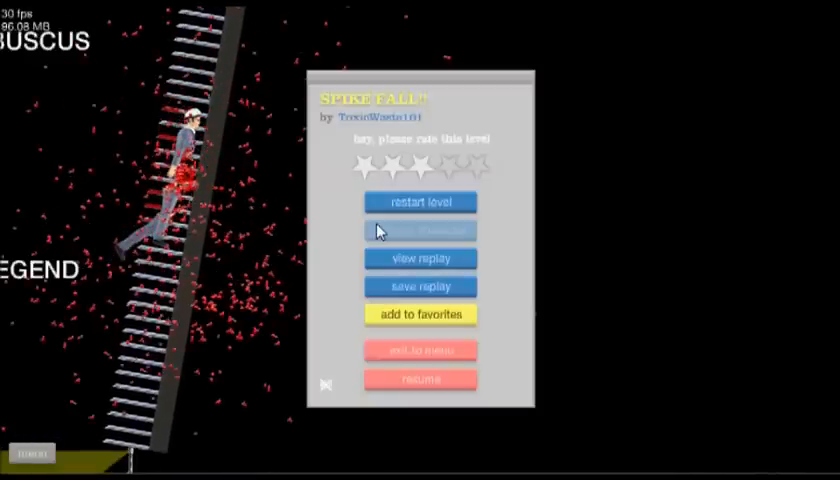
pyautogui.click(420, 200)
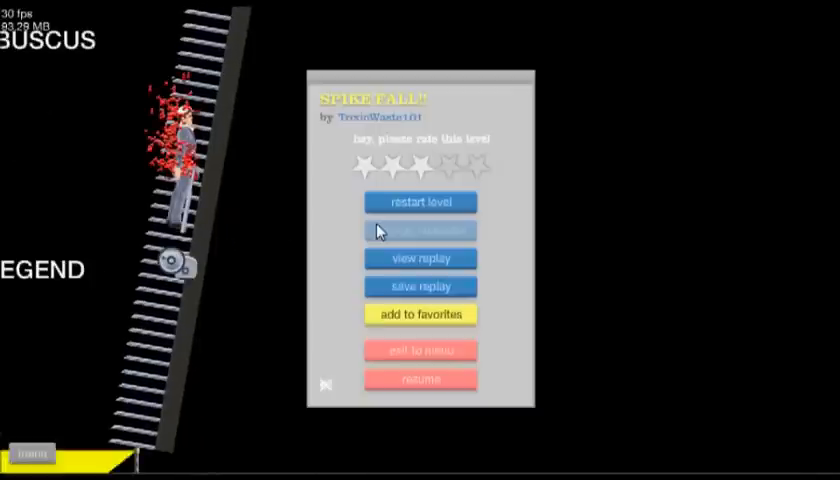
pyautogui.click(420, 200)
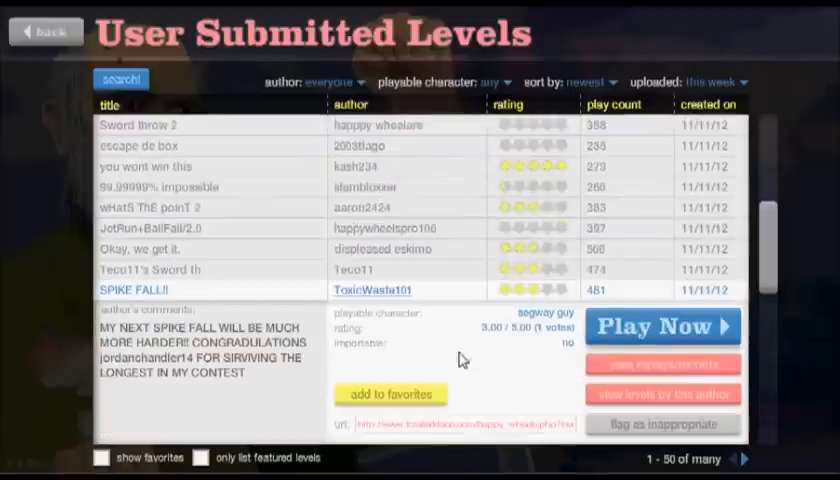
# - Scroll the list and view the Box escape level's details
pyautogui.scroll(-3)
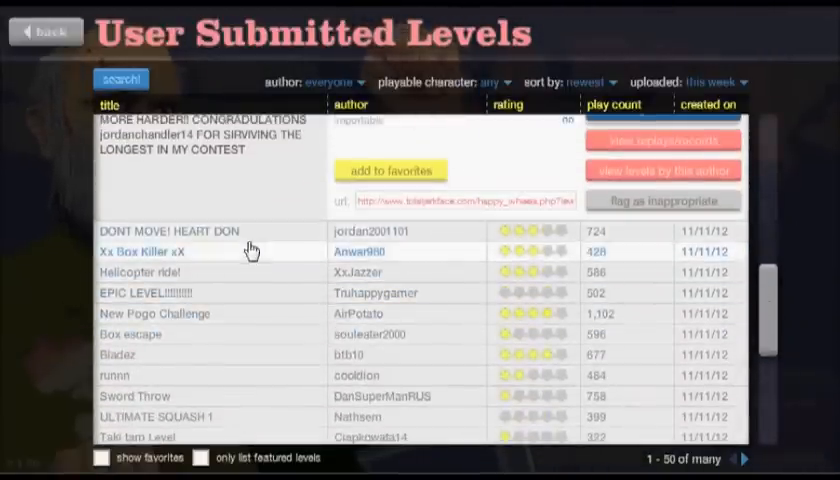
pyautogui.click(130, 290)
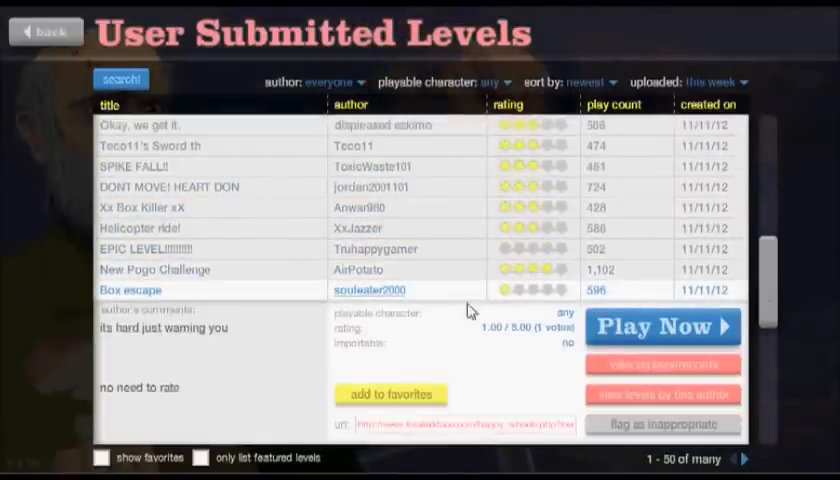
pyautogui.scroll(-3)
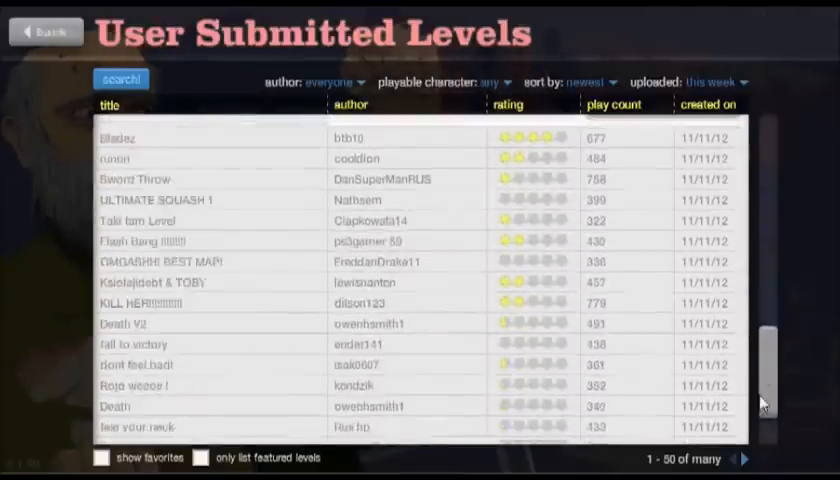
pyautogui.click(130, 208)
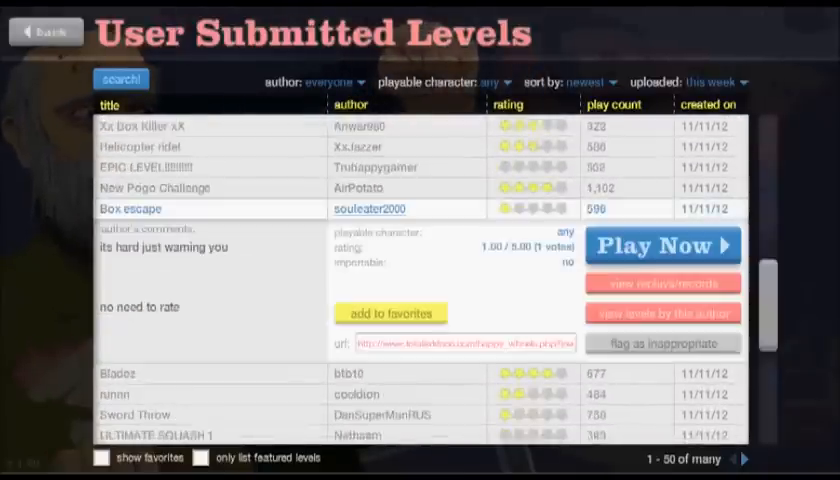
# - Start a search by level name for 'halo'
pyautogui.click(120, 78)
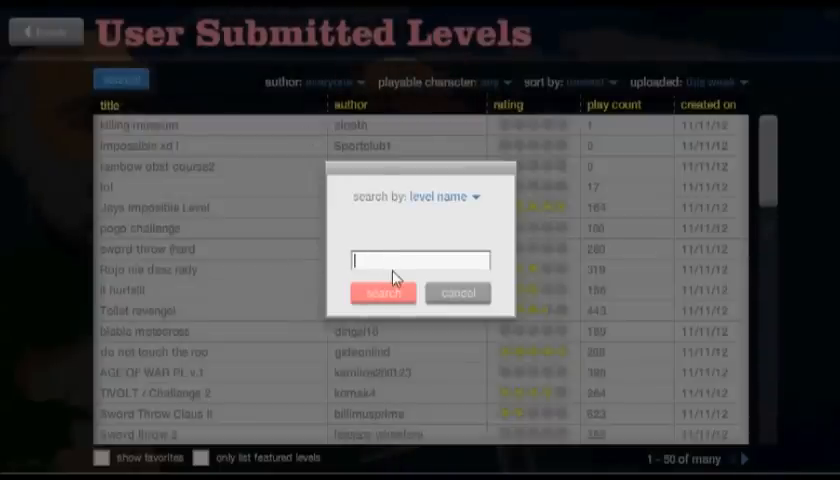
pyautogui.click(382, 292)
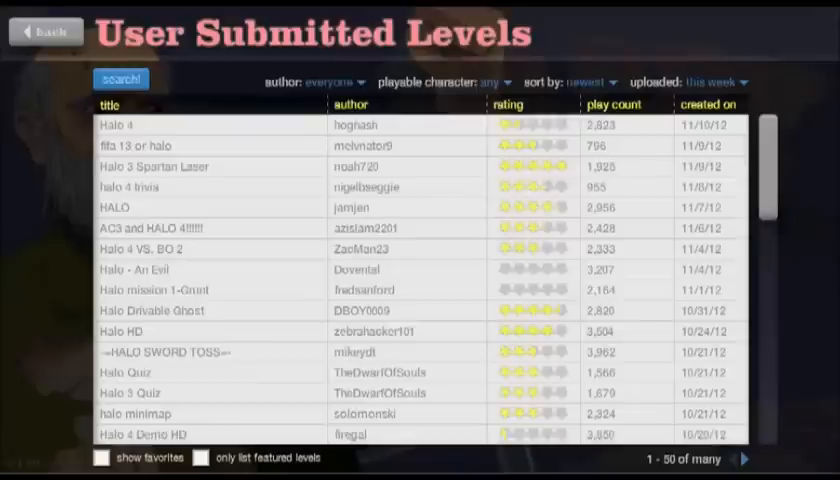
# - Play the Halo 4 level to victory and exit to the list
pyautogui.click(116, 126)
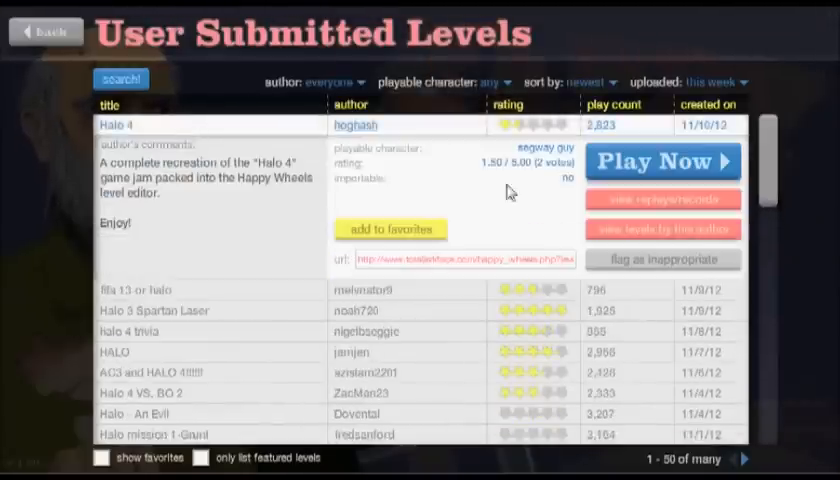
pyautogui.click(660, 160)
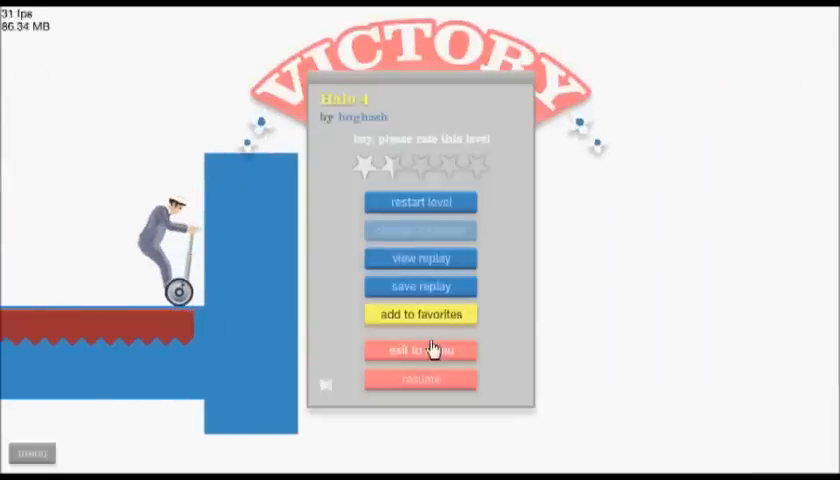
pyautogui.click(420, 350)
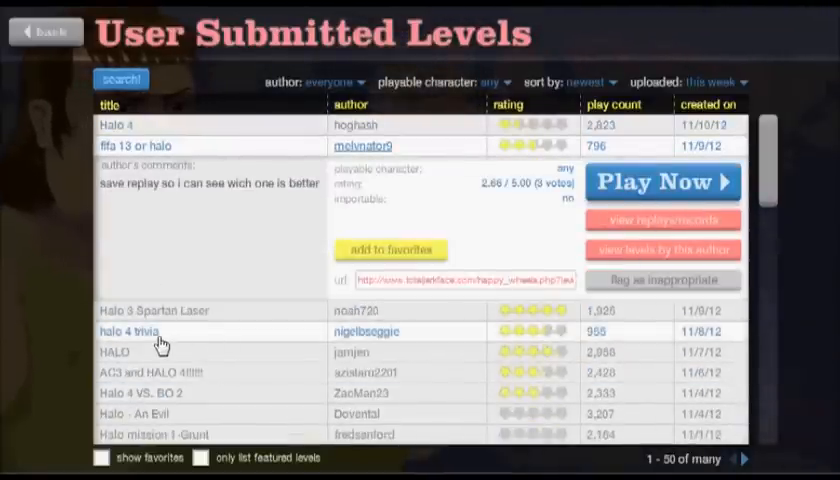
# - Play halo 4 trivia with a newly chosen character, win, and exit to the list
pyautogui.click(662, 182)
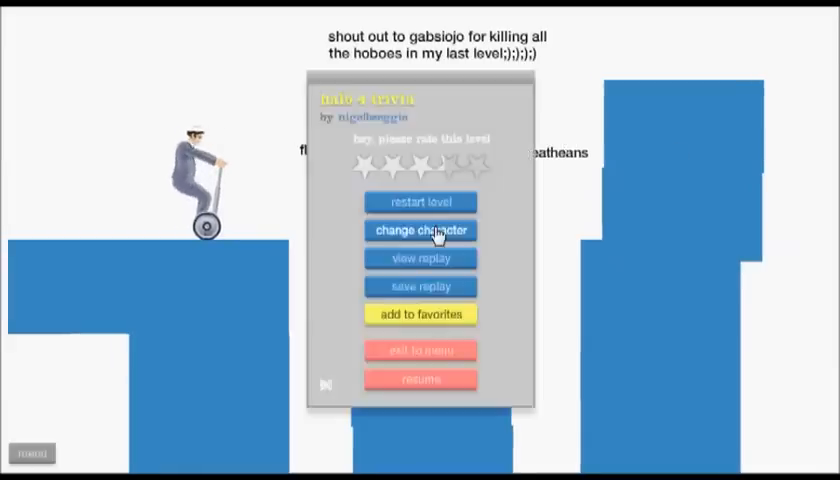
pyautogui.click(420, 230)
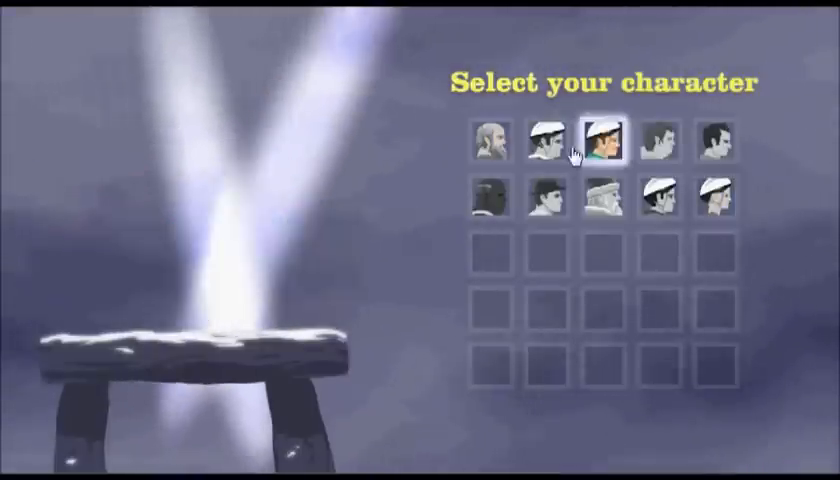
pyautogui.click(600, 140)
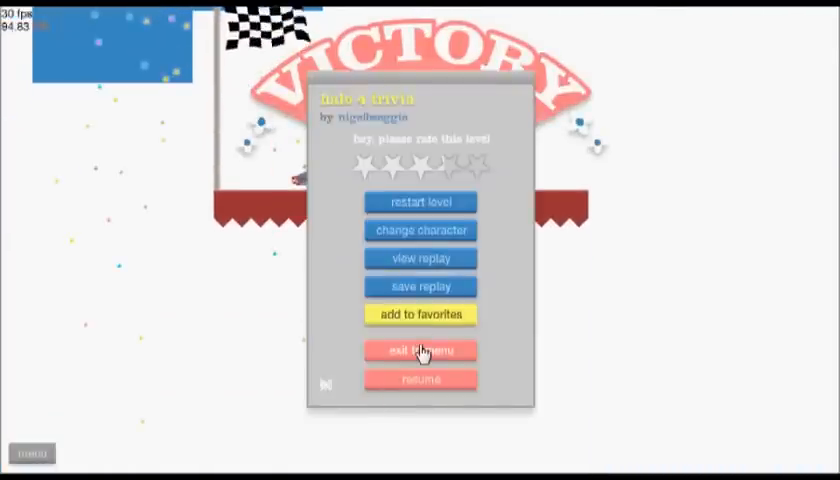
pyautogui.click(420, 350)
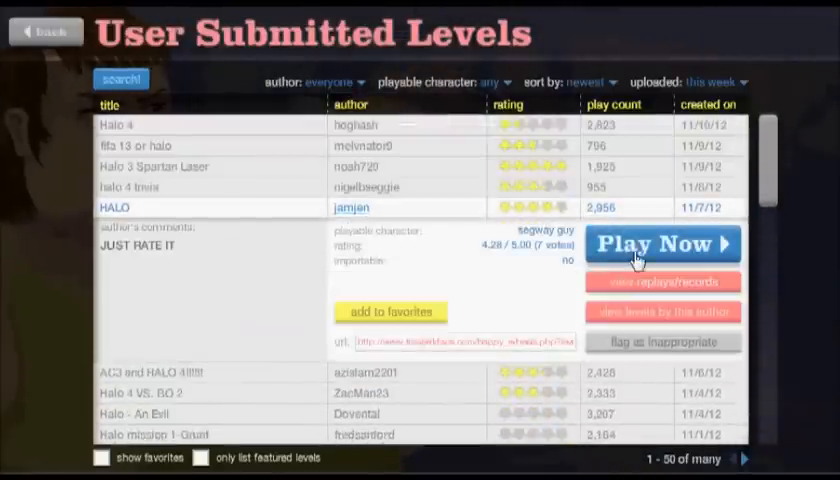
# - Play the HALO level by jamjen to victory and exit to the list
pyautogui.click(662, 244)
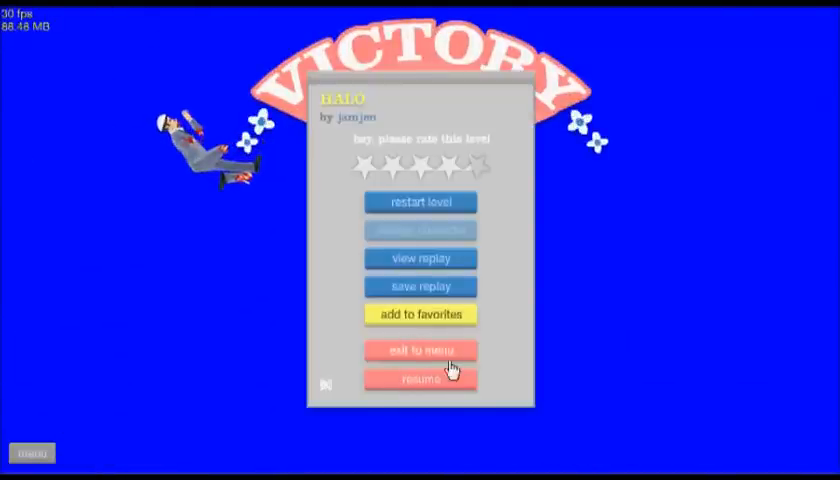
pyautogui.click(420, 350)
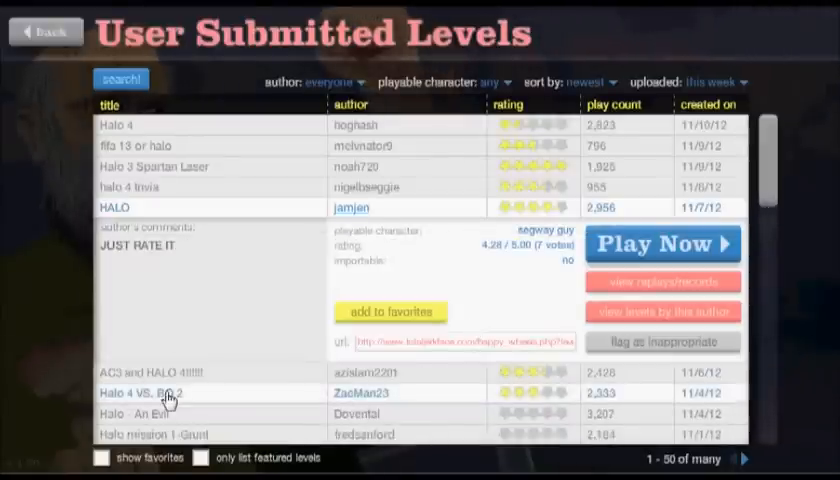
# - View Halo - An Evil's details, then scroll on to ~HALO SWORD TOSS~
pyautogui.scroll(-3)
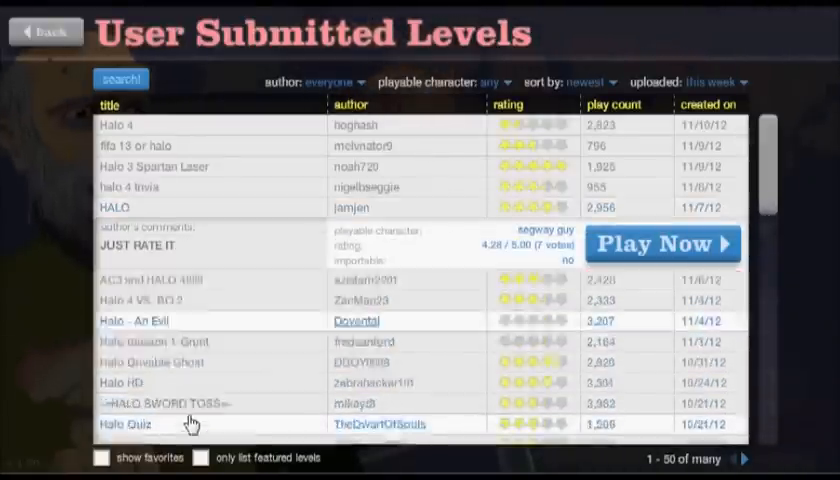
pyautogui.click(664, 244)
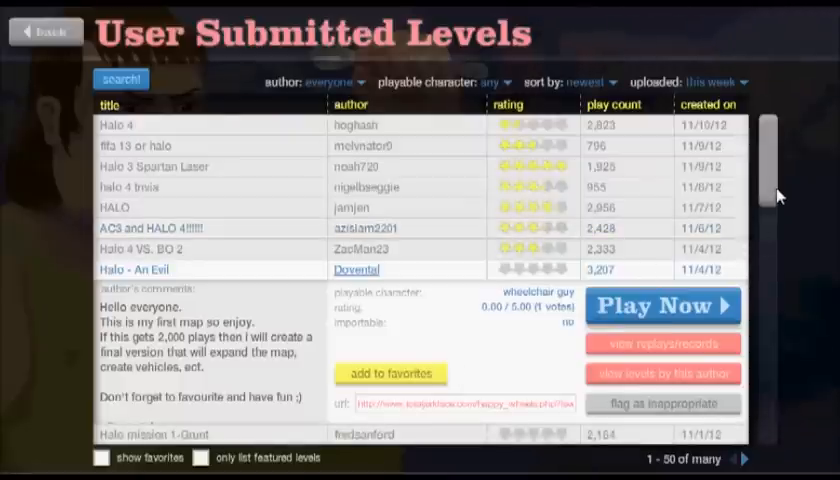
pyautogui.scroll(-3)
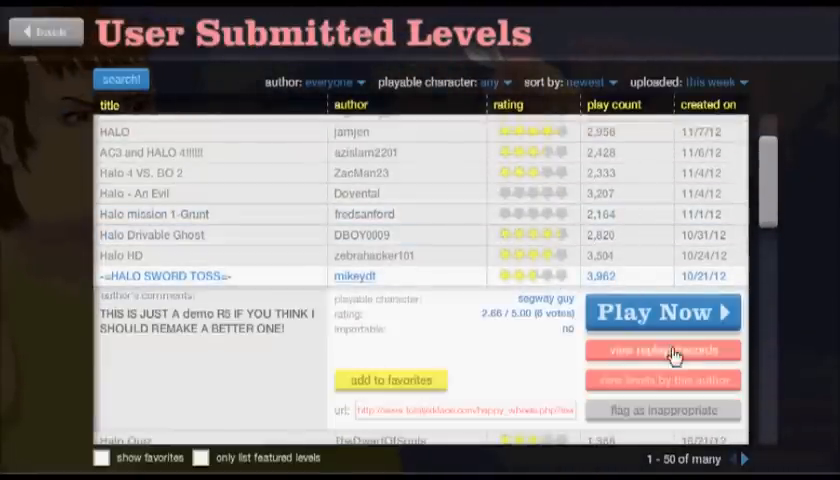
# - Play ~HALO SWORD TOSS~, then continue into the Halo Quiz level
pyautogui.click(664, 312)
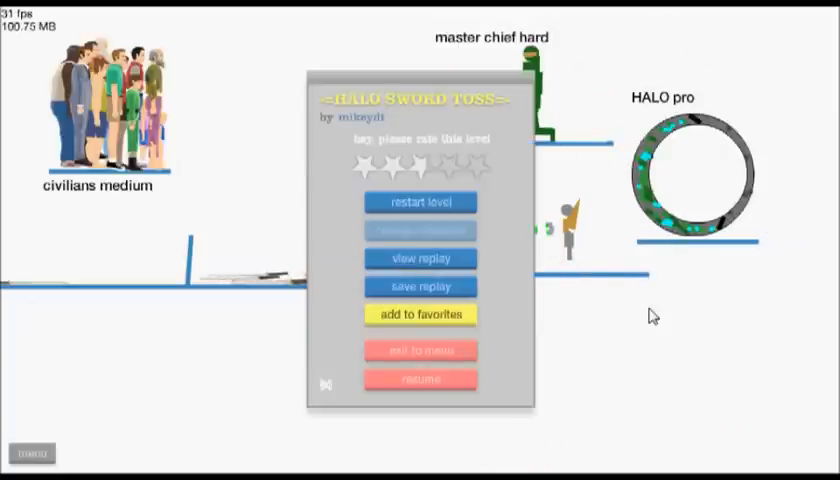
pyautogui.click(420, 378)
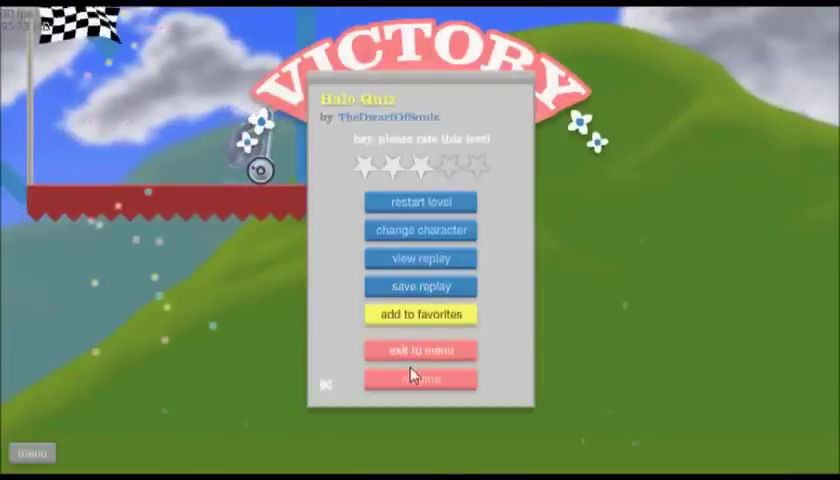
# - Exit the Halo Quiz victory screen to the levels list and browse further down it
pyautogui.click(420, 350)
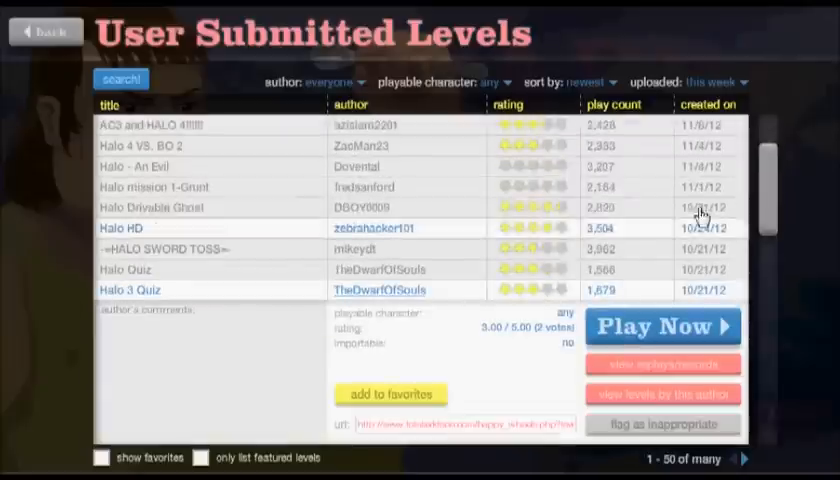
pyautogui.scroll(-3)
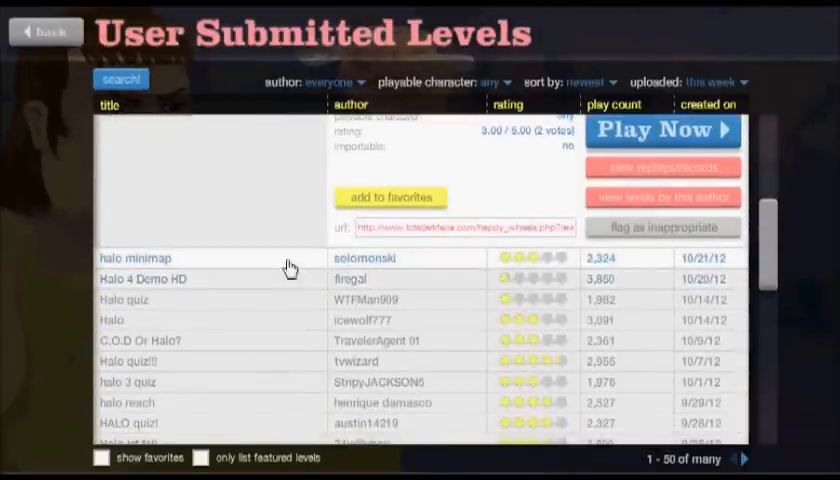
# - Launch the 'halo minimap' level by solomonski from the list
pyautogui.click(660, 130)
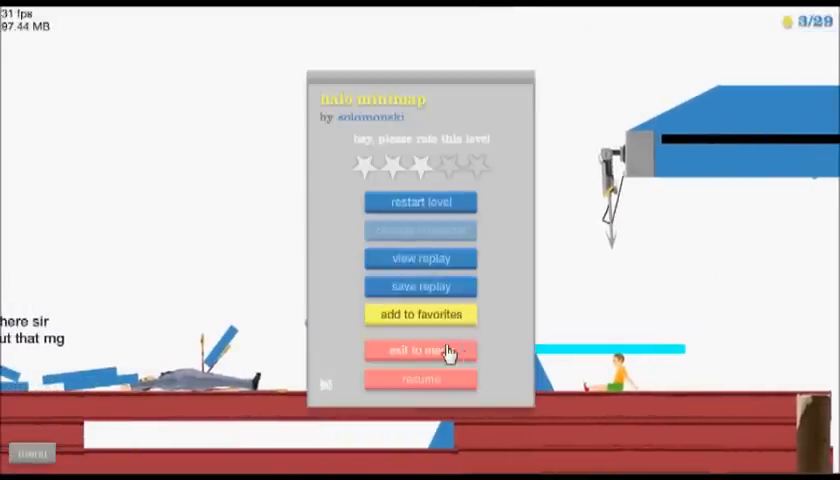
# - Select the 'Halo quiz' level by WTFMan909 and start it
pyautogui.click(420, 352)
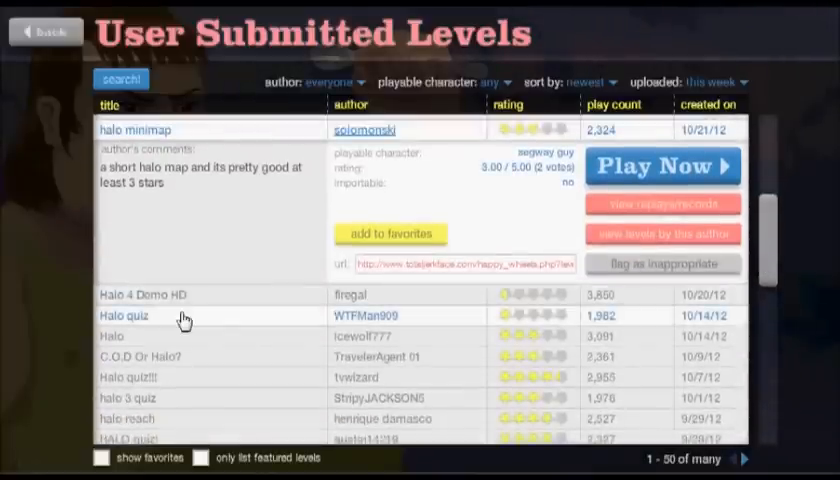
pyautogui.click(662, 166)
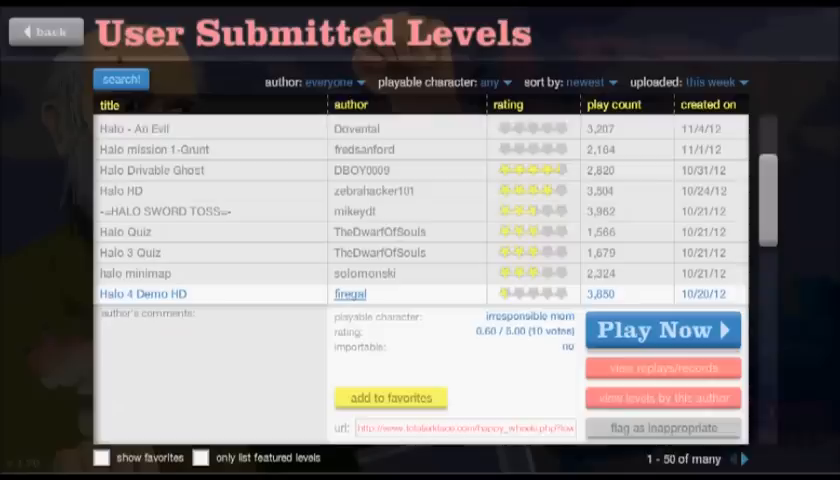
pyautogui.scroll(-3)
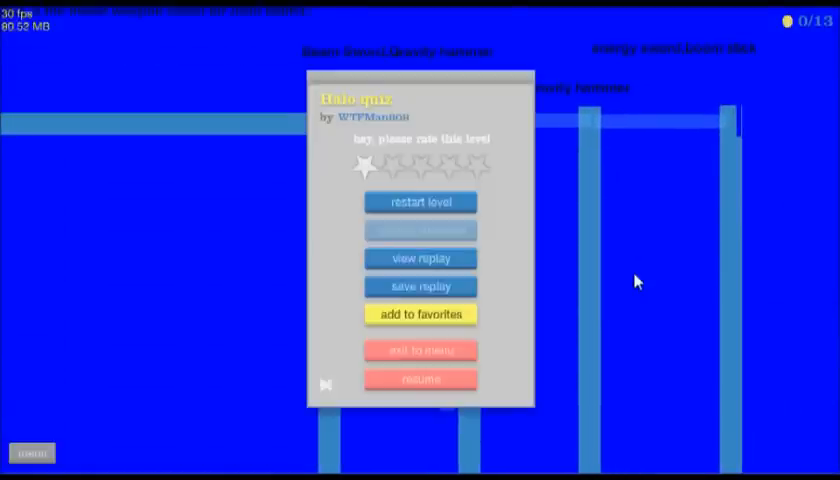
# - Resume the Halo quiz and play it through to the finish flag
pyautogui.click(420, 378)
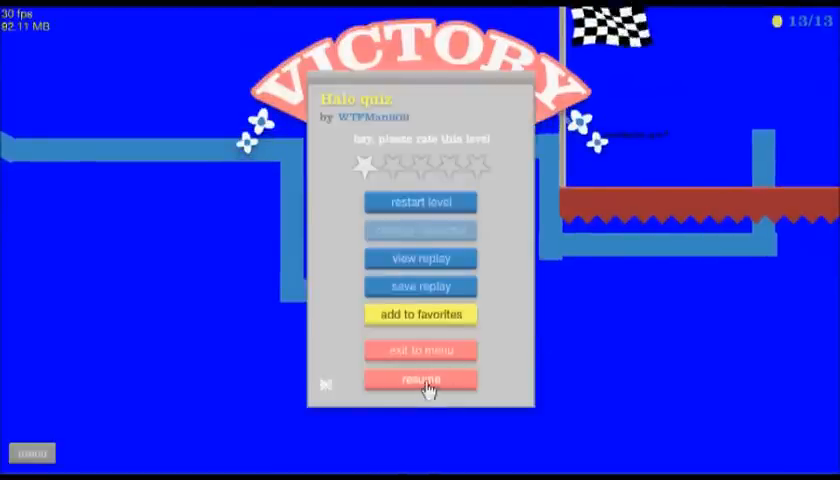
# - Leave the quiz, pick a character for 'C.O.D Or Halo?', then exit back to the list
pyautogui.click(420, 380)
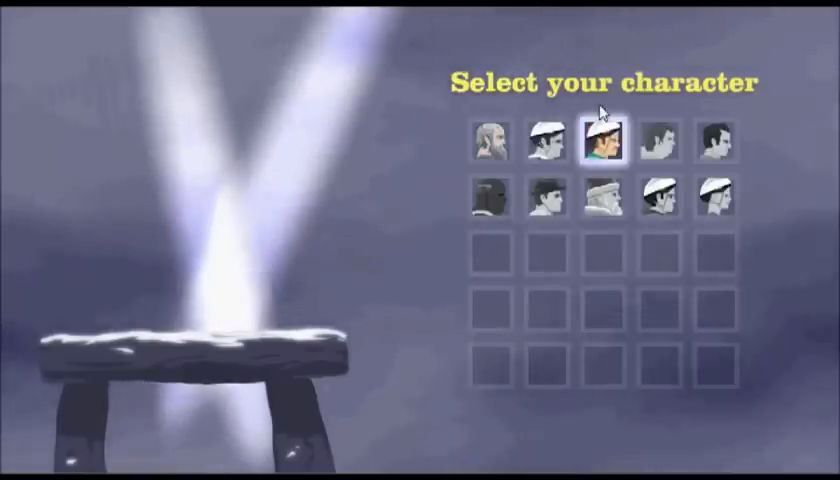
pyautogui.click(604, 144)
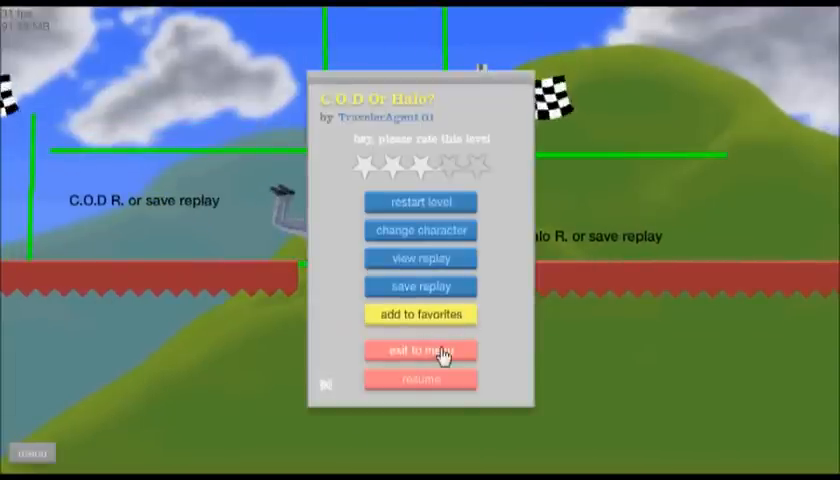
pyautogui.click(420, 350)
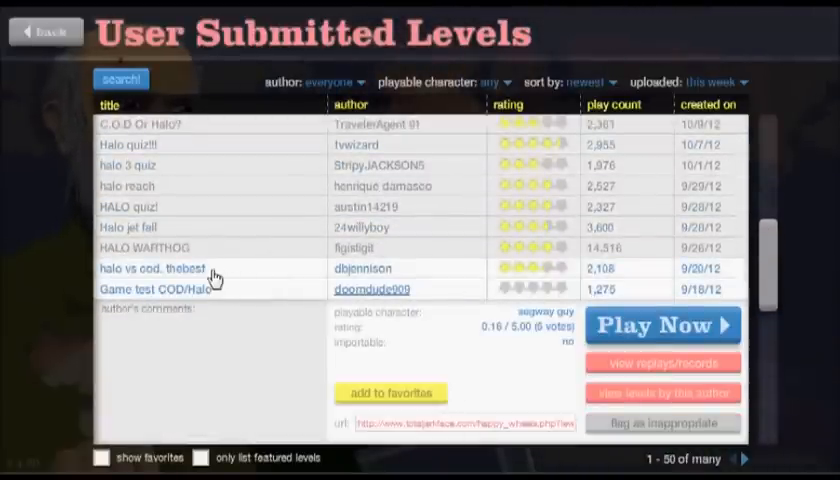
pyautogui.click(126, 184)
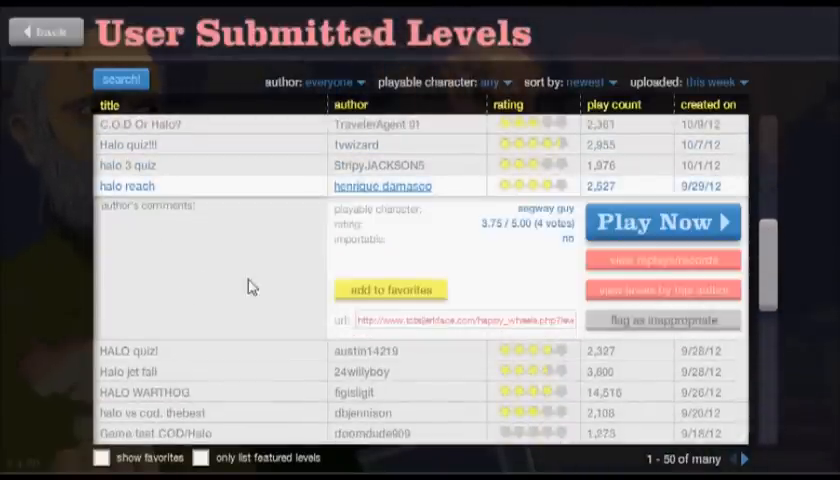
pyautogui.click(124, 144)
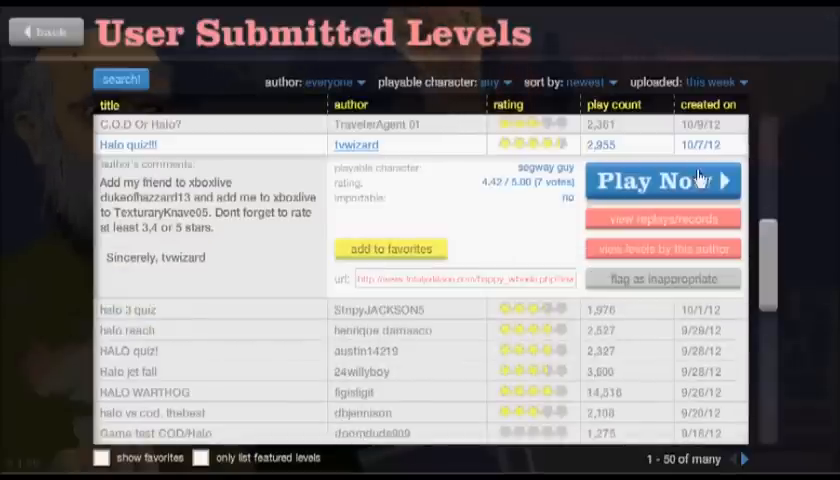
pyautogui.click(660, 180)
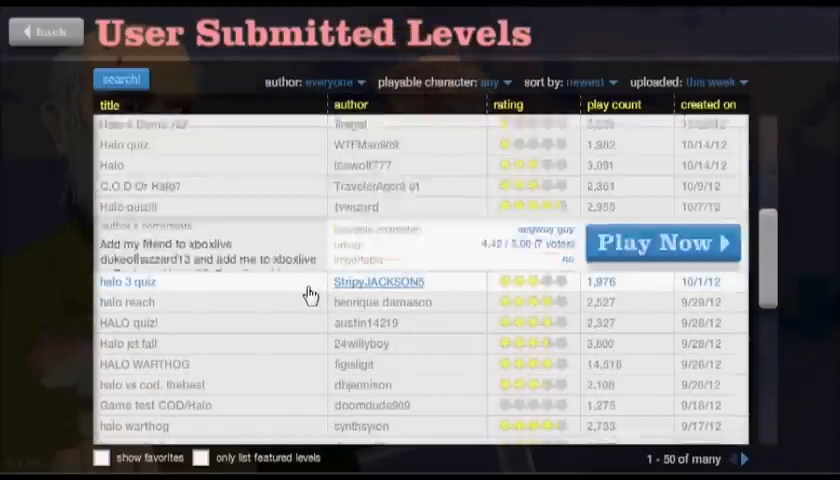
# - Launch the 'halo 3 quiz' by StripyJACKSON and beat it
pyautogui.click(662, 242)
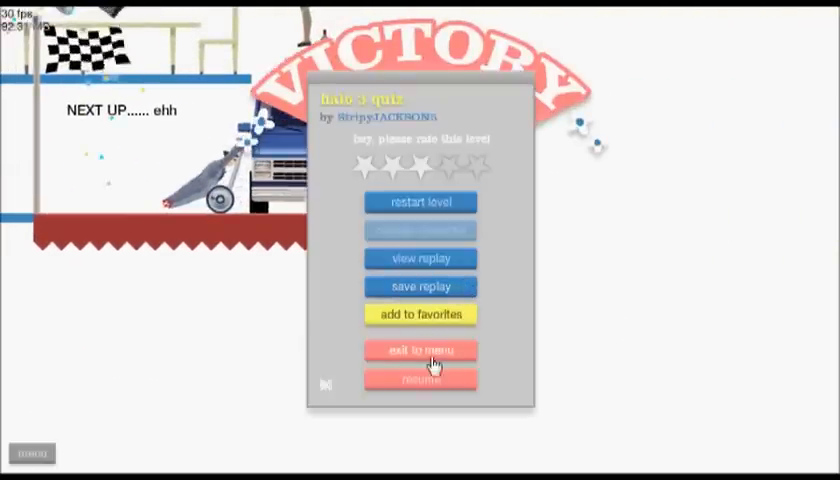
pyautogui.click(420, 350)
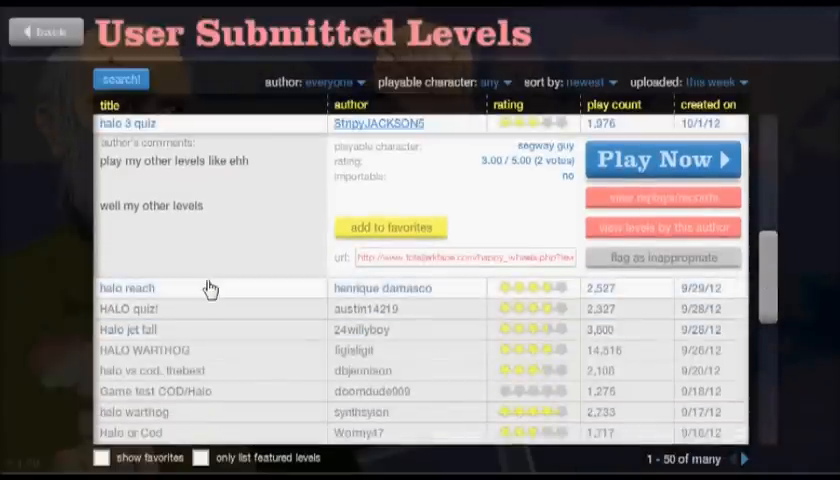
pyautogui.click(664, 160)
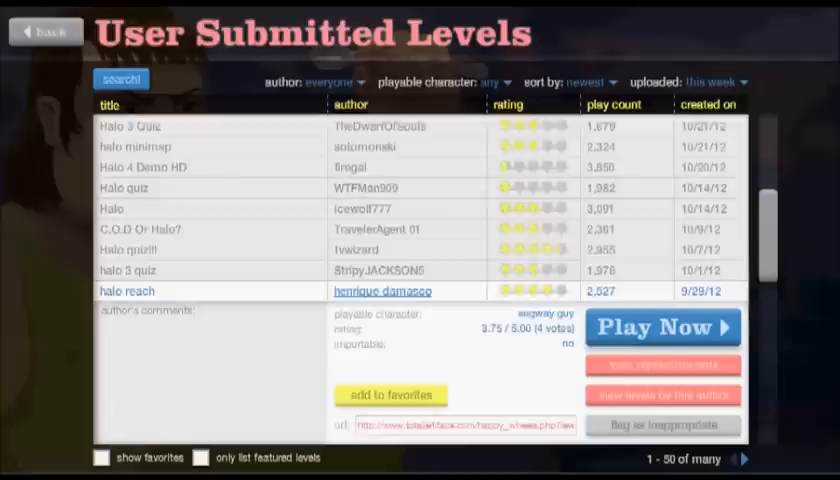
pyautogui.scroll(-3)
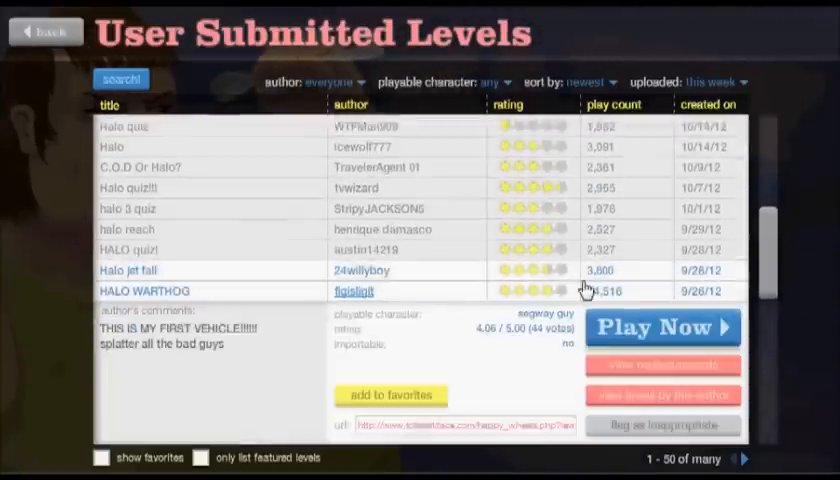
pyautogui.click(662, 328)
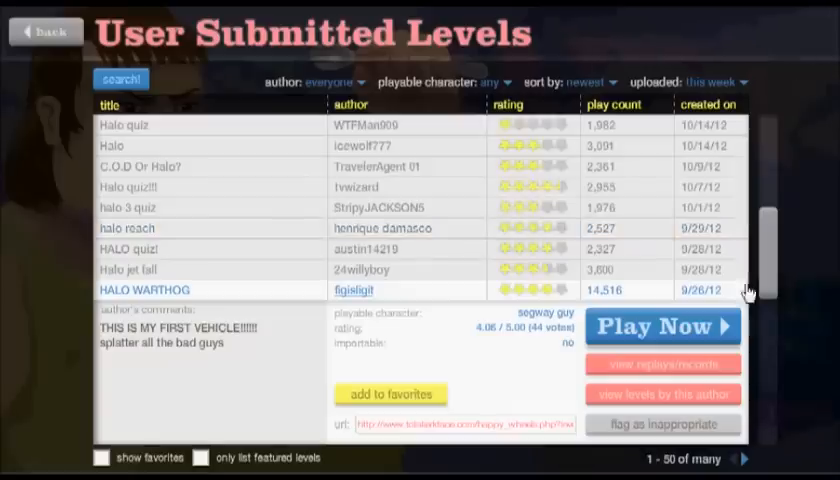
pyautogui.scroll(-3)
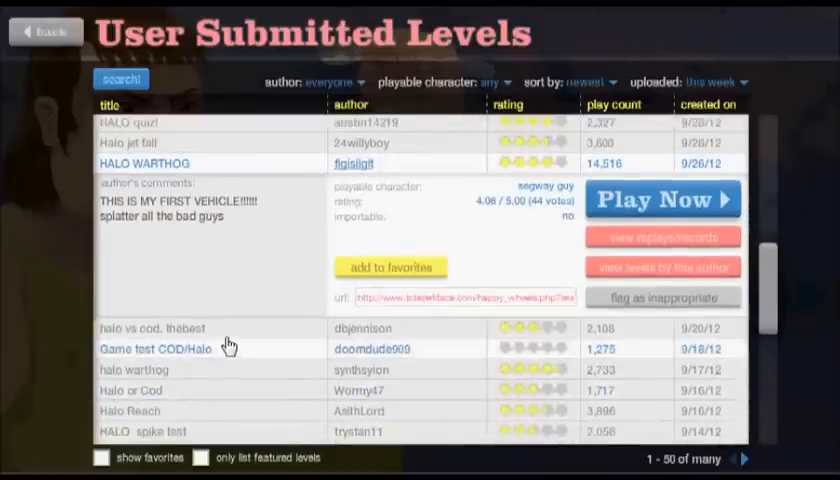
pyautogui.click(662, 200)
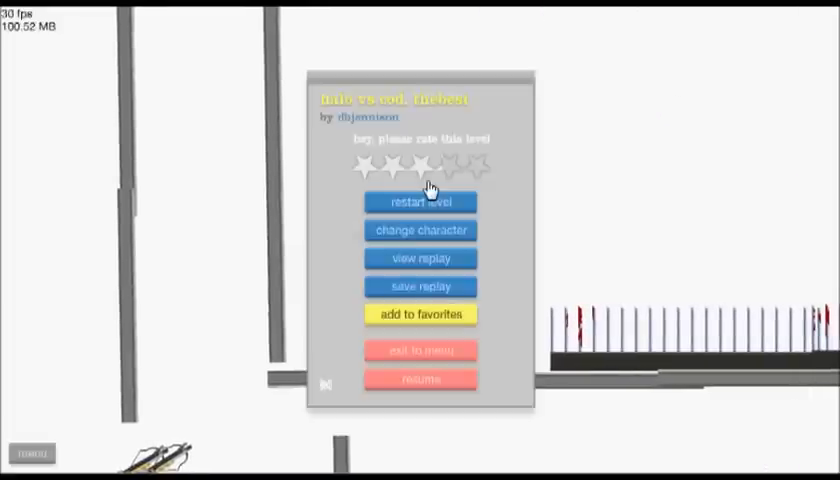
pyautogui.click(420, 350)
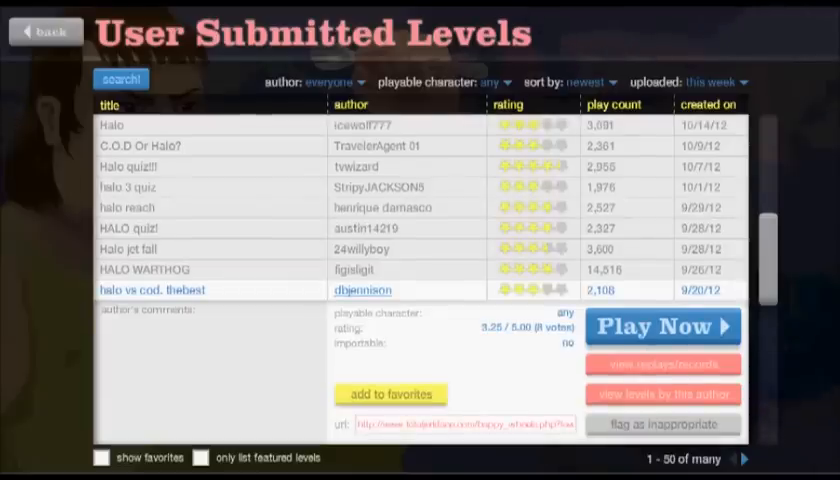